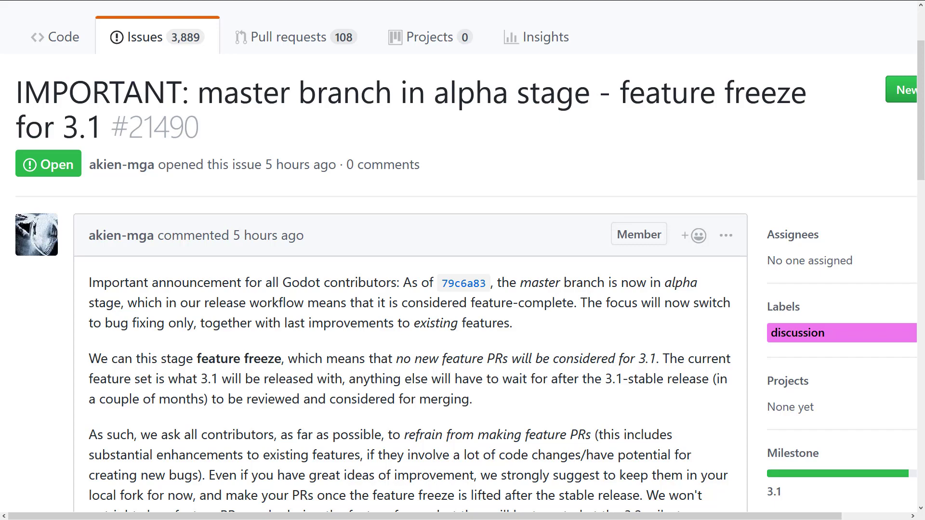
scroll(down, 3)
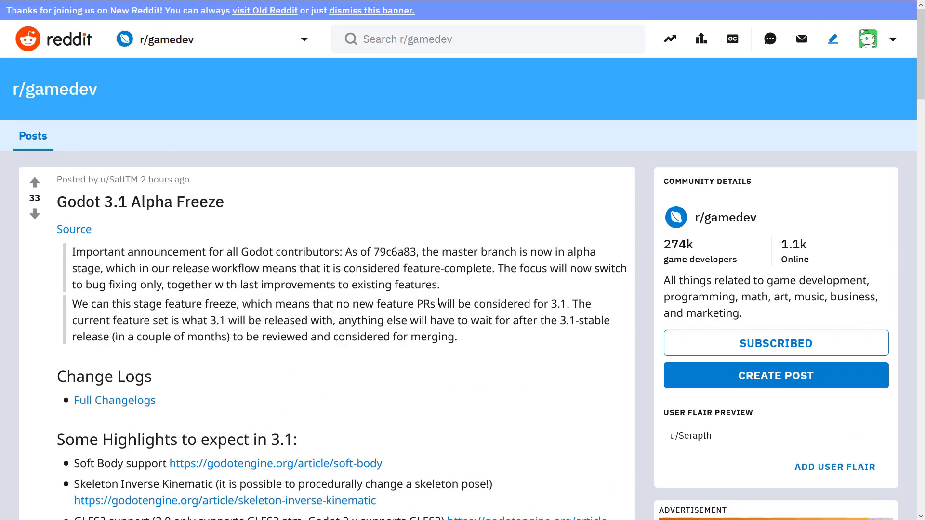
scroll(down, 3)
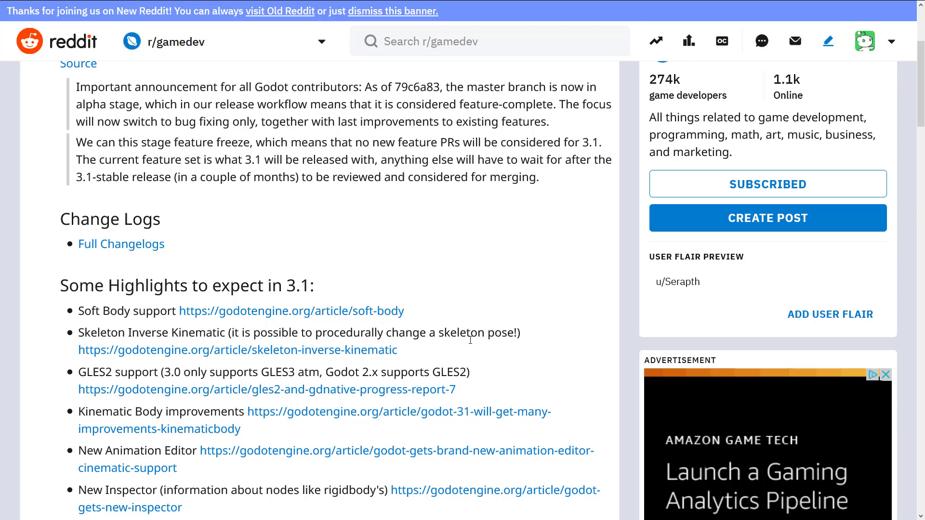
scroll(down, 3)
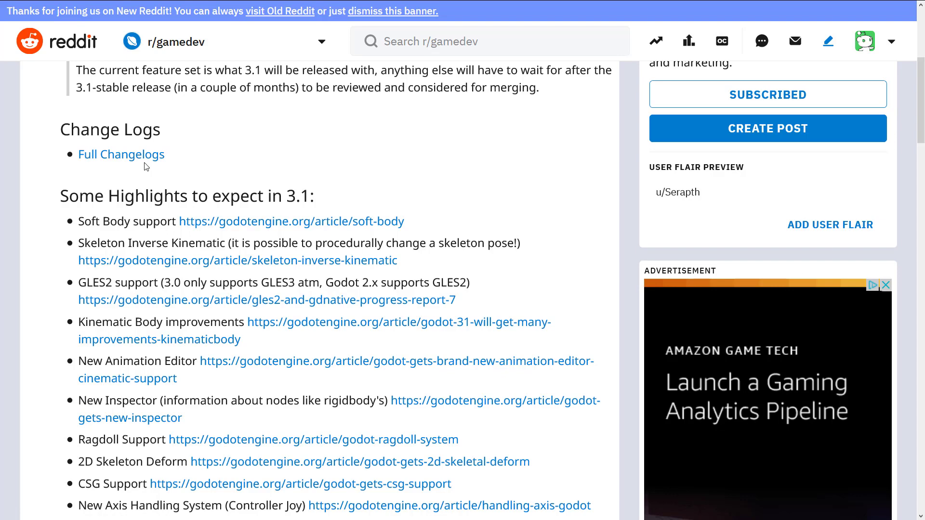
scroll(down, 3)
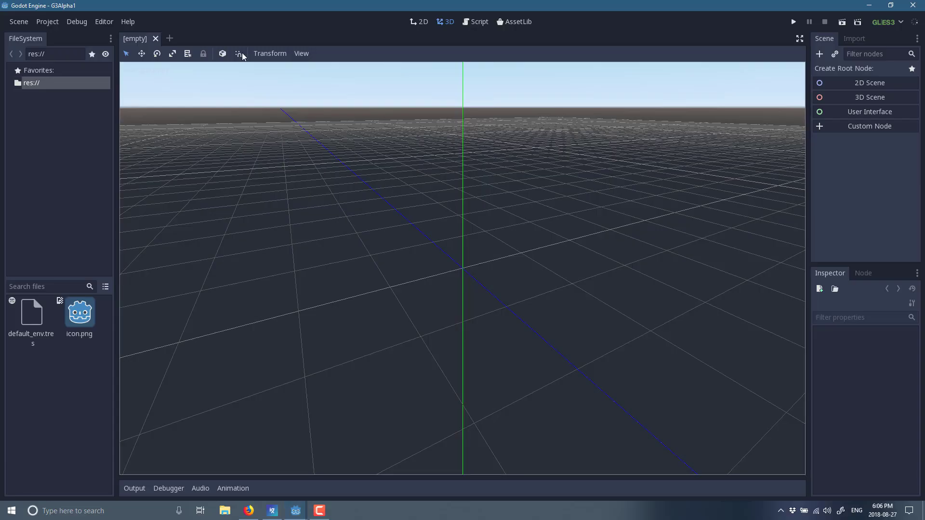
click(883, 22)
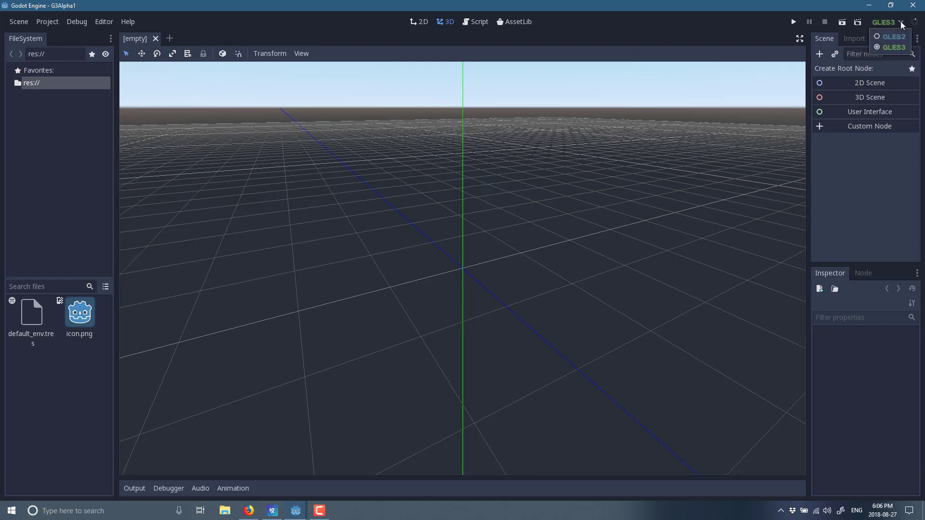
mouse_move(890, 37)
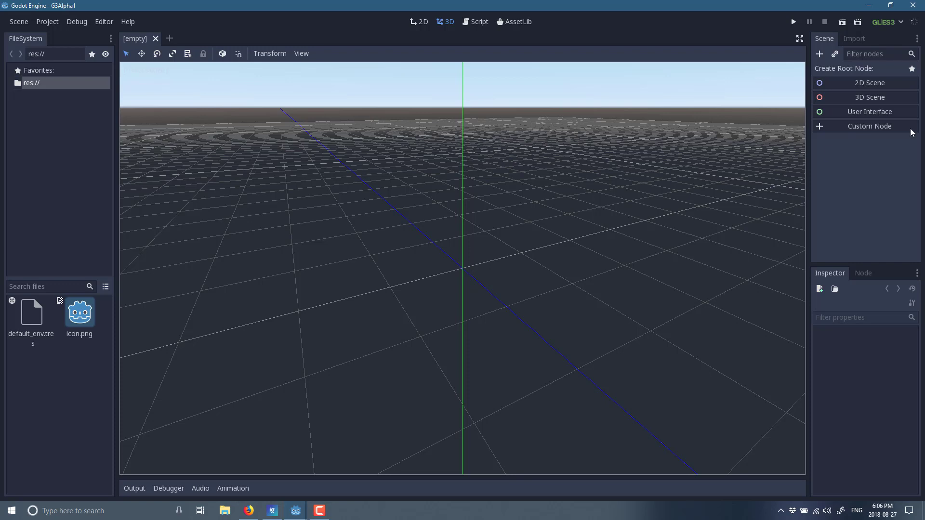
mouse_move(874, 105)
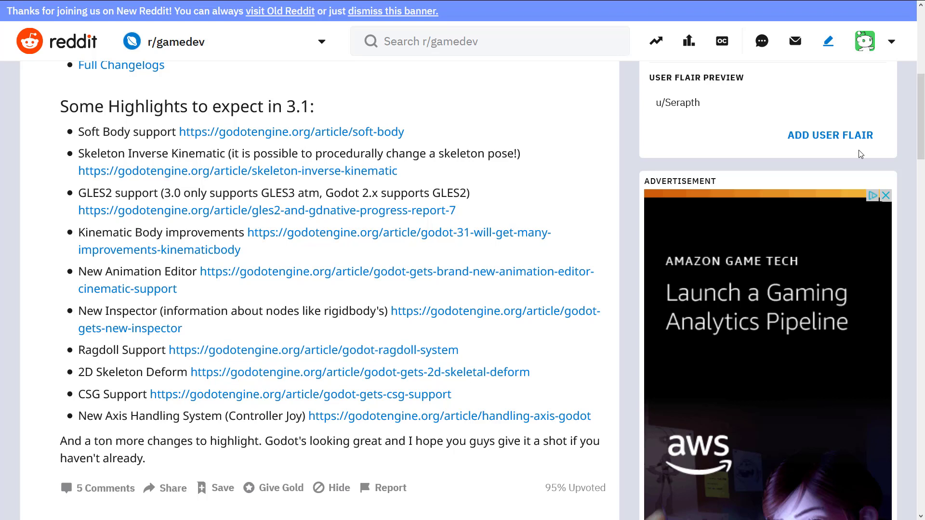
mouse_move(157, 288)
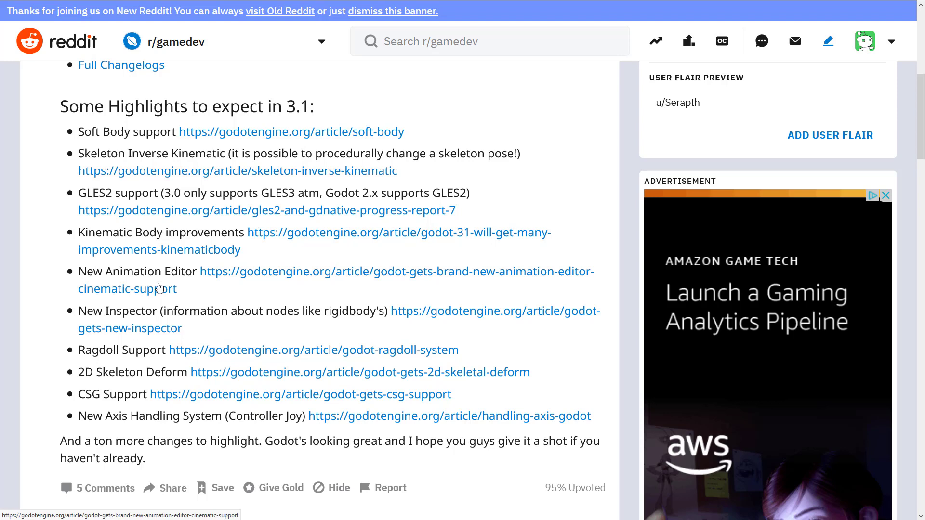
mouse_move(112, 301)
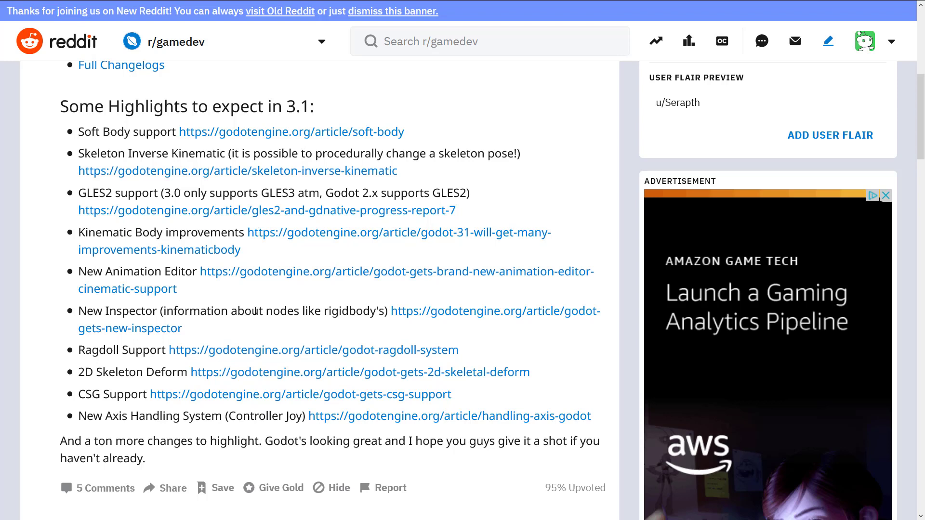
mouse_move(96, 345)
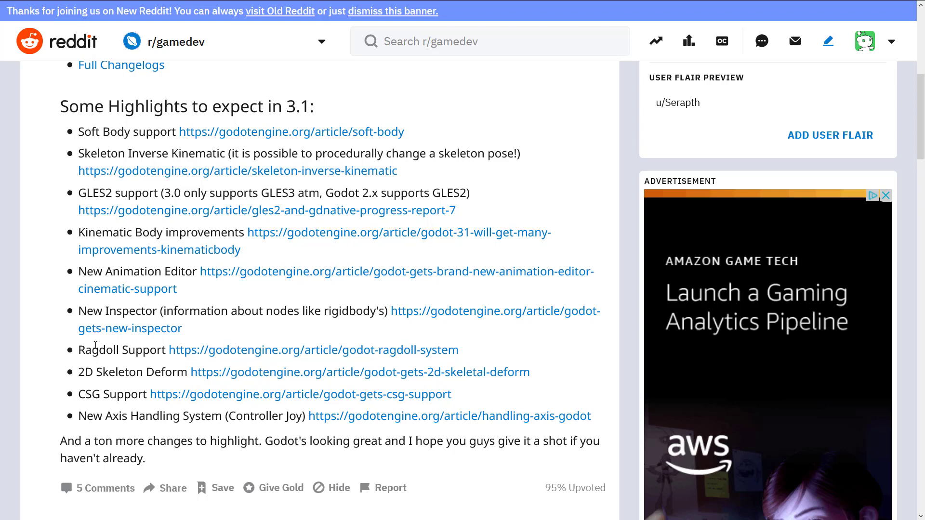
mouse_move(125, 380)
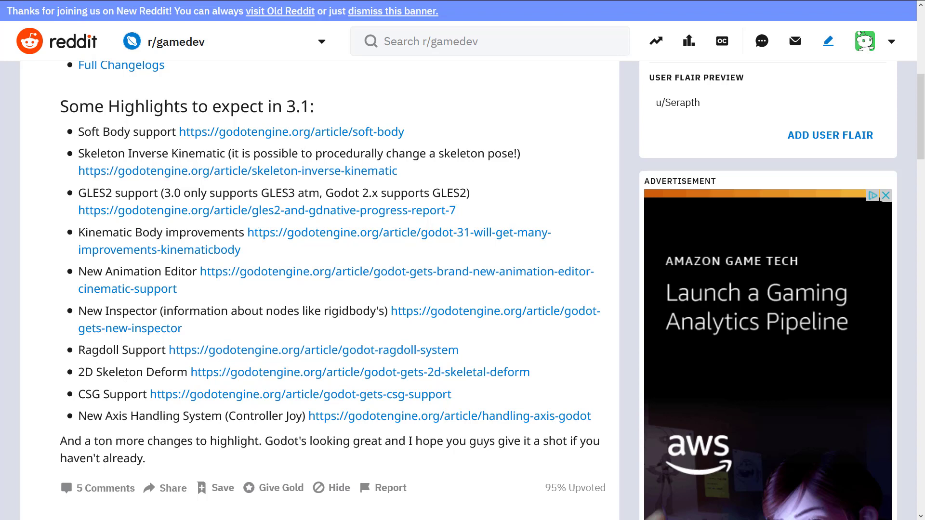